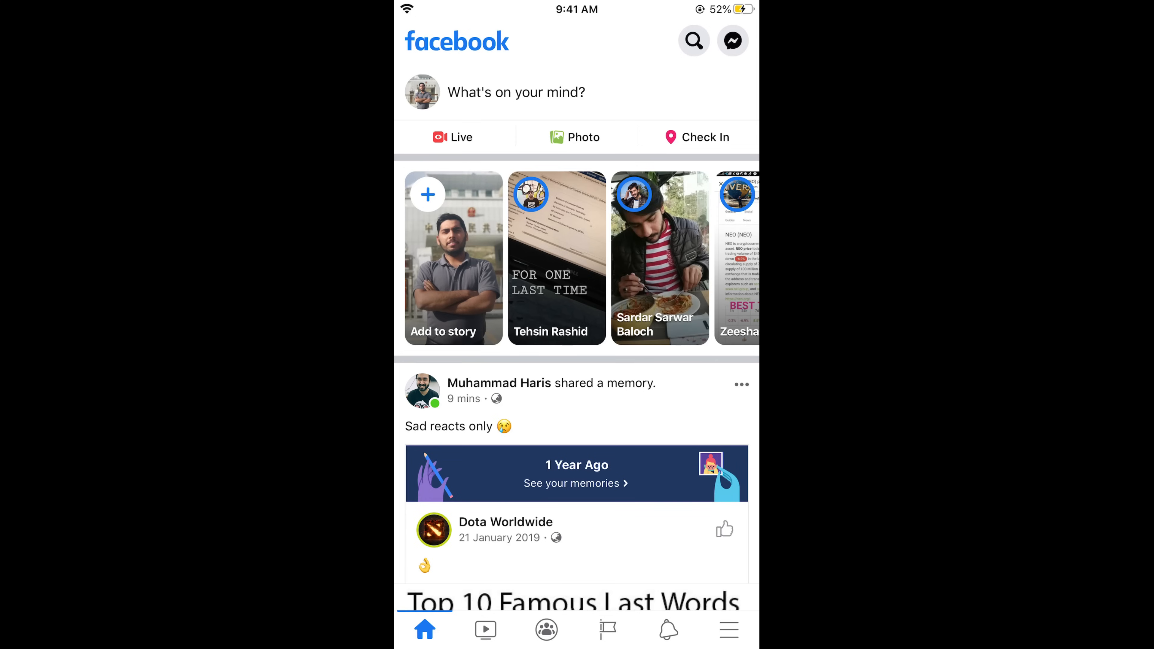
- Expand Settings & Privacy in the main menu to reveal Settings, Privacy shortcuts and App language
click(728, 630)
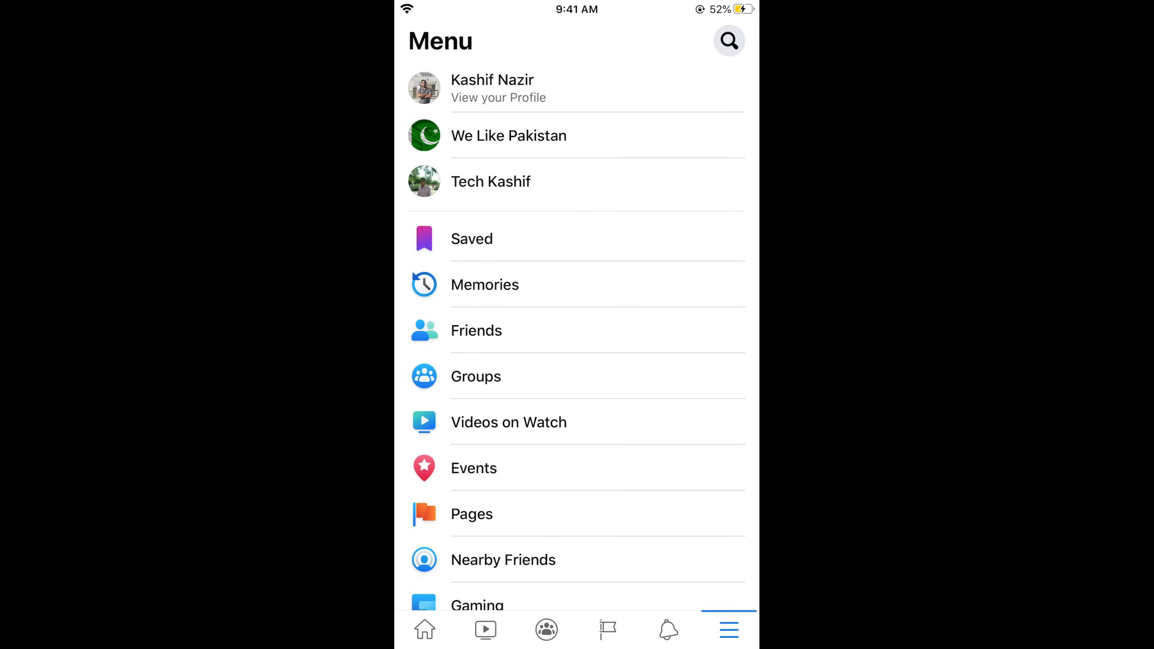
scroll(down, 3)
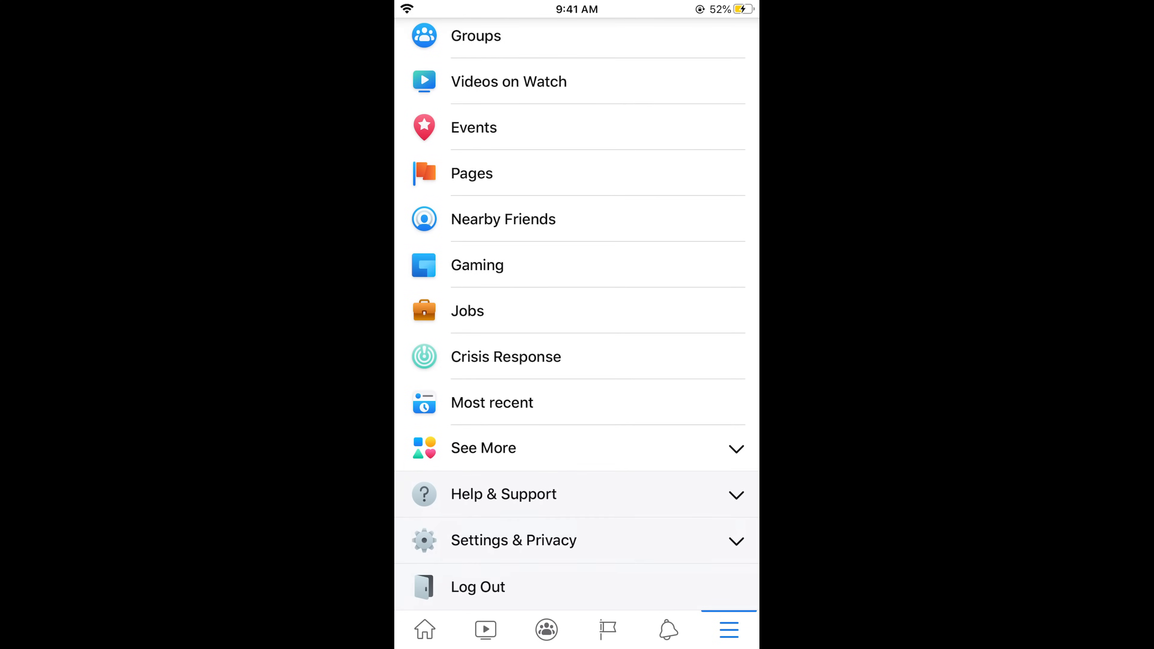
click(514, 540)
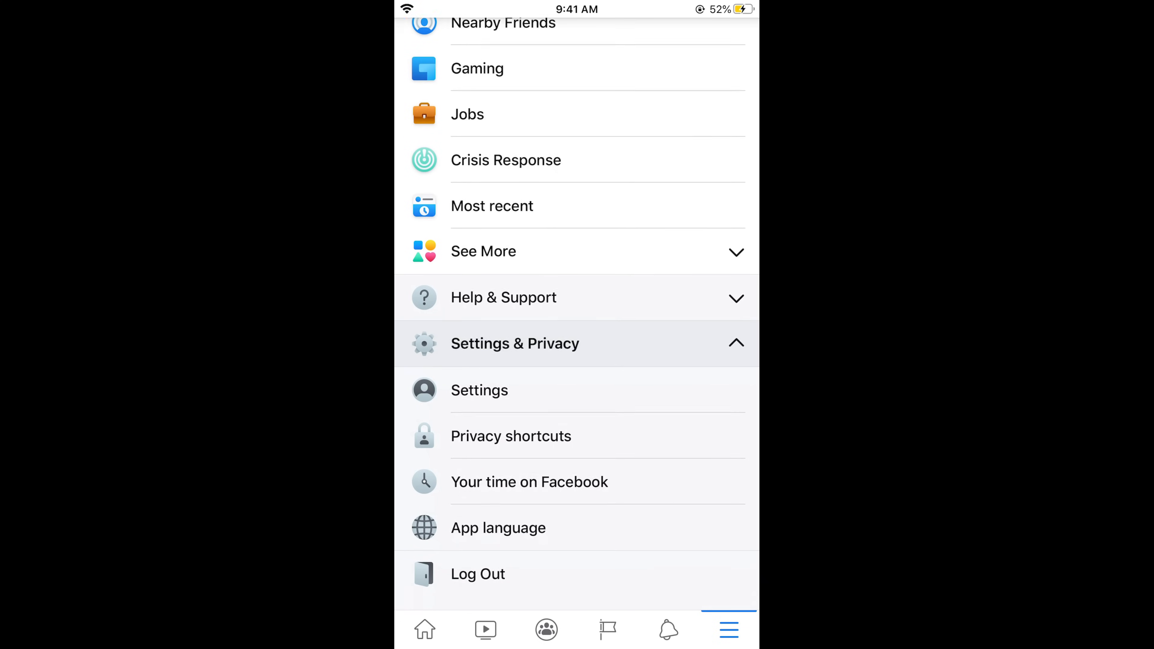
scroll(down, 3)
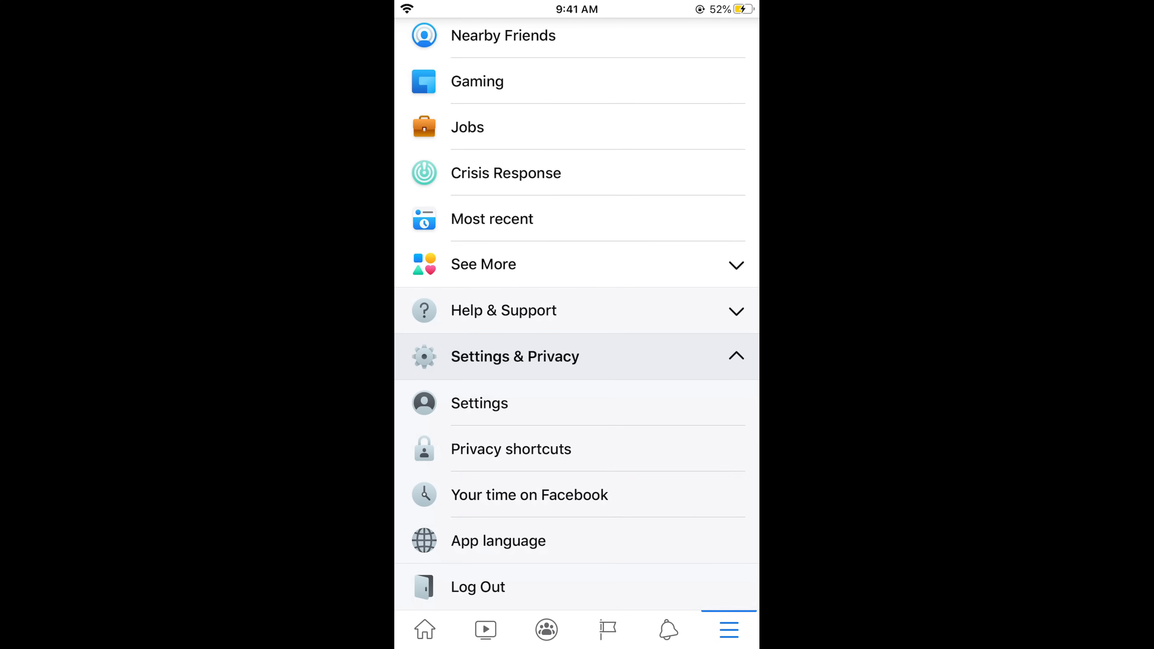
- Go from Settings to Account ownership and control under Your Facebook information
click(479, 404)
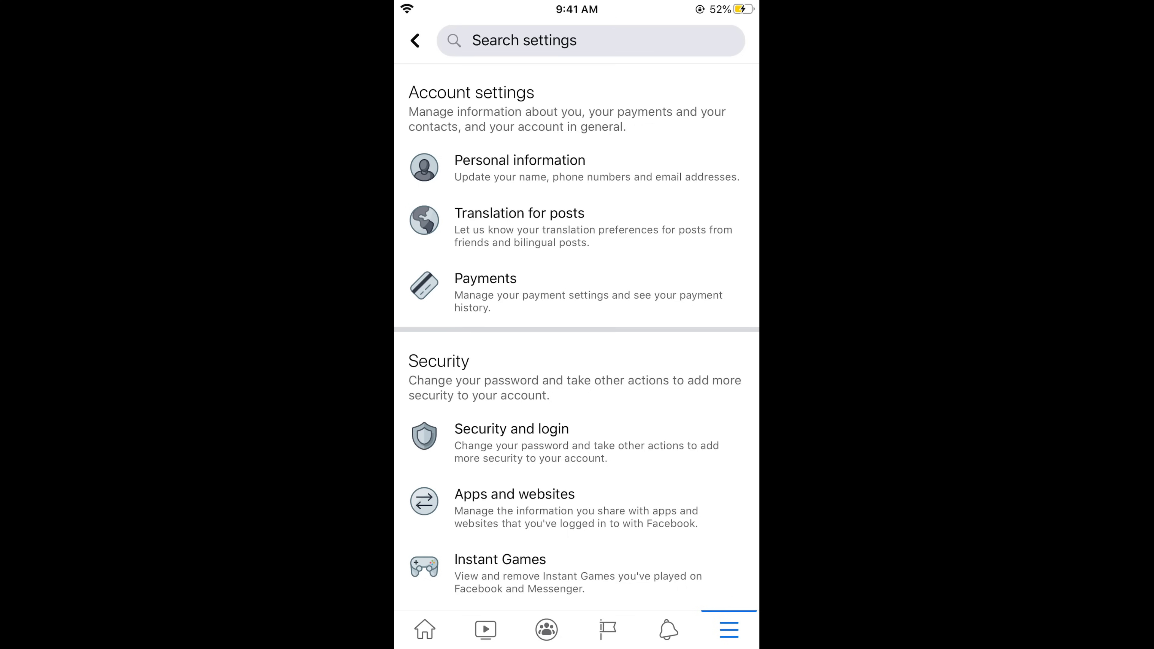
scroll(down, 3)
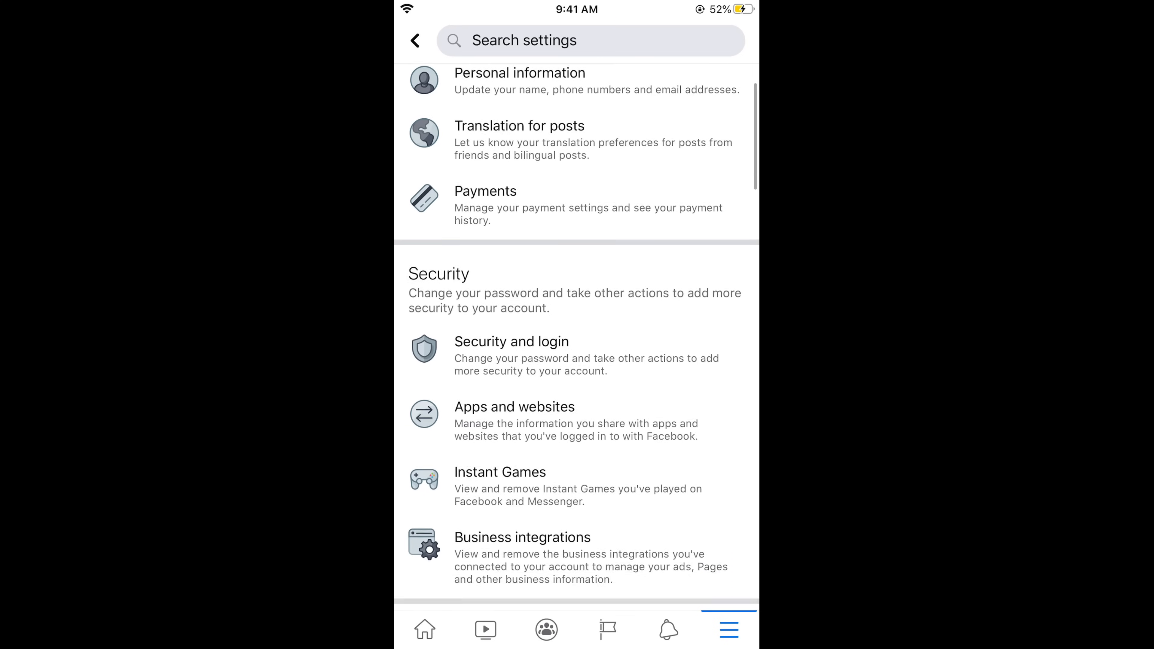
scroll(down, 3)
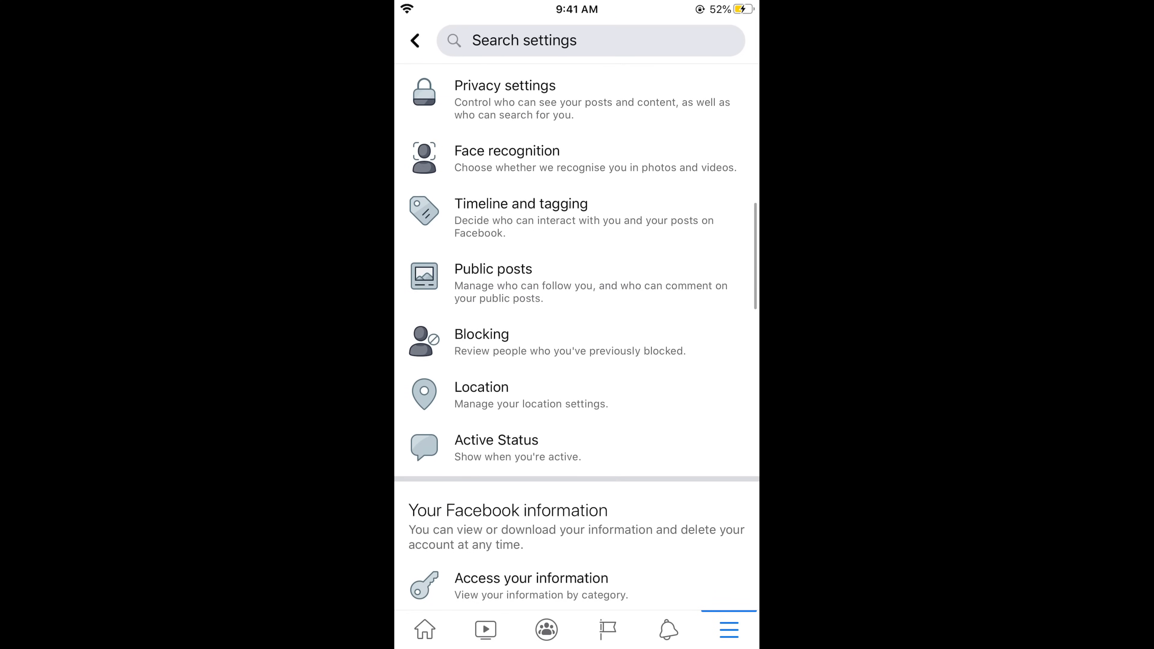
scroll(down, 3)
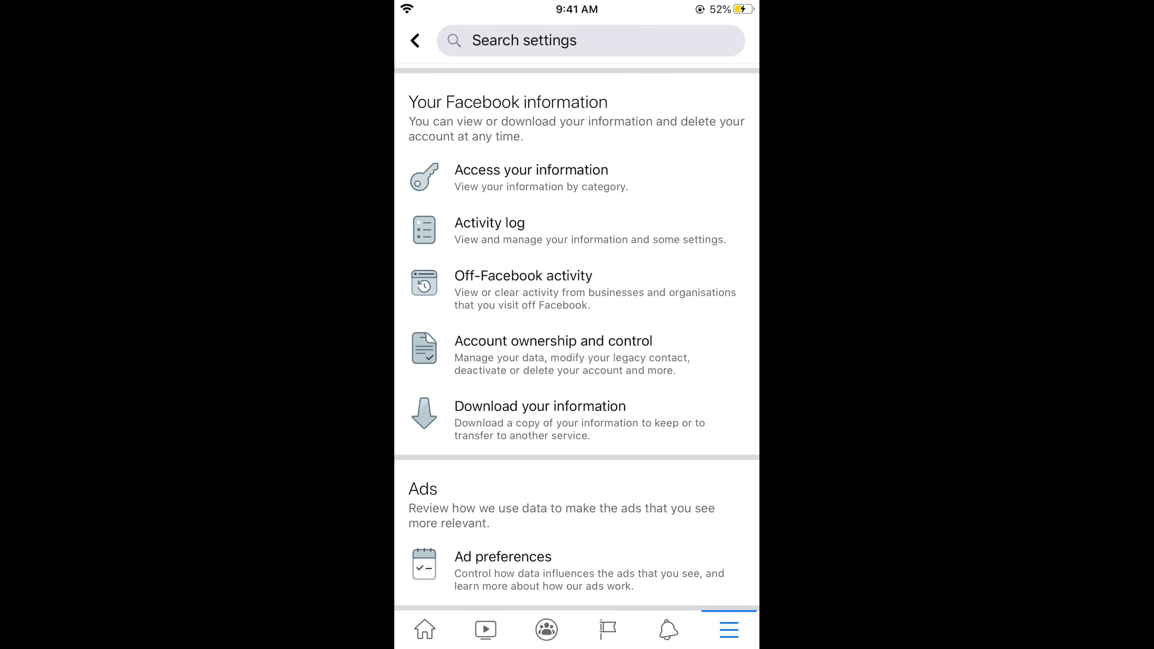
click(553, 340)
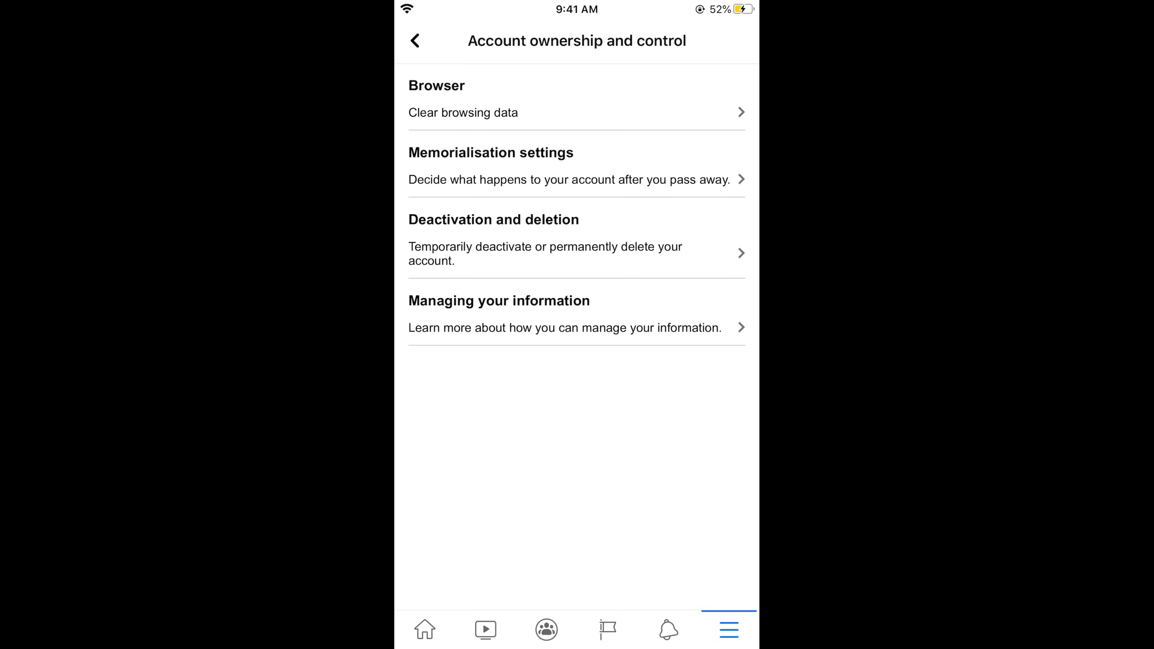
- Choose Delete account under Deactivation and deletion and continue to the Account deletion page
click(546, 253)
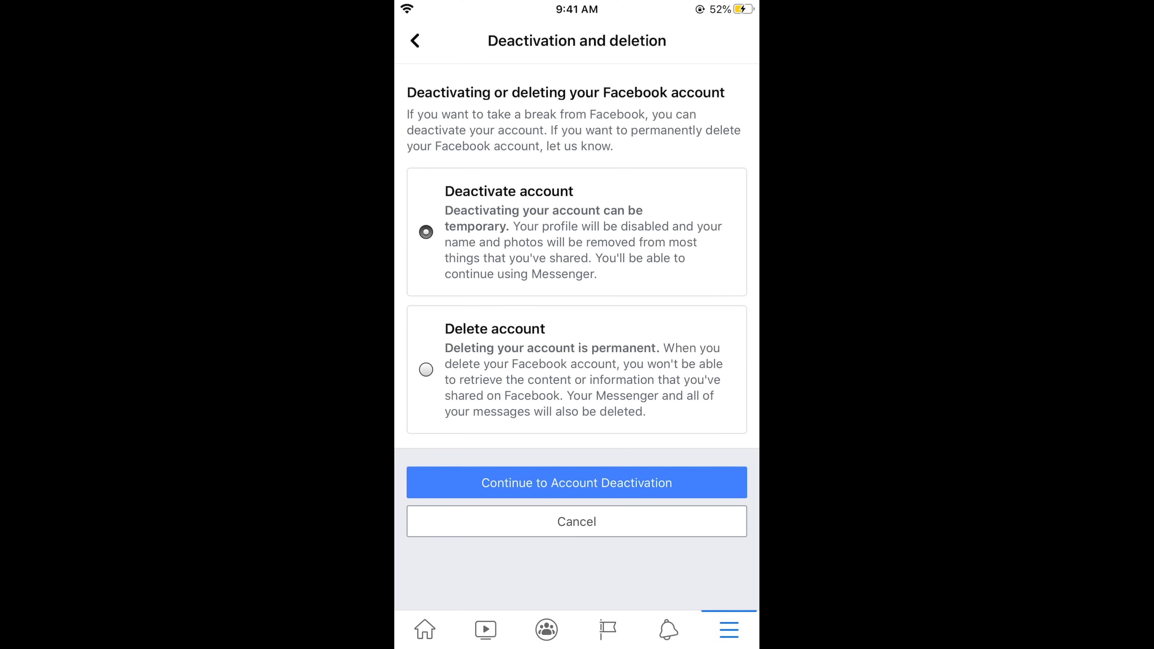
click(425, 370)
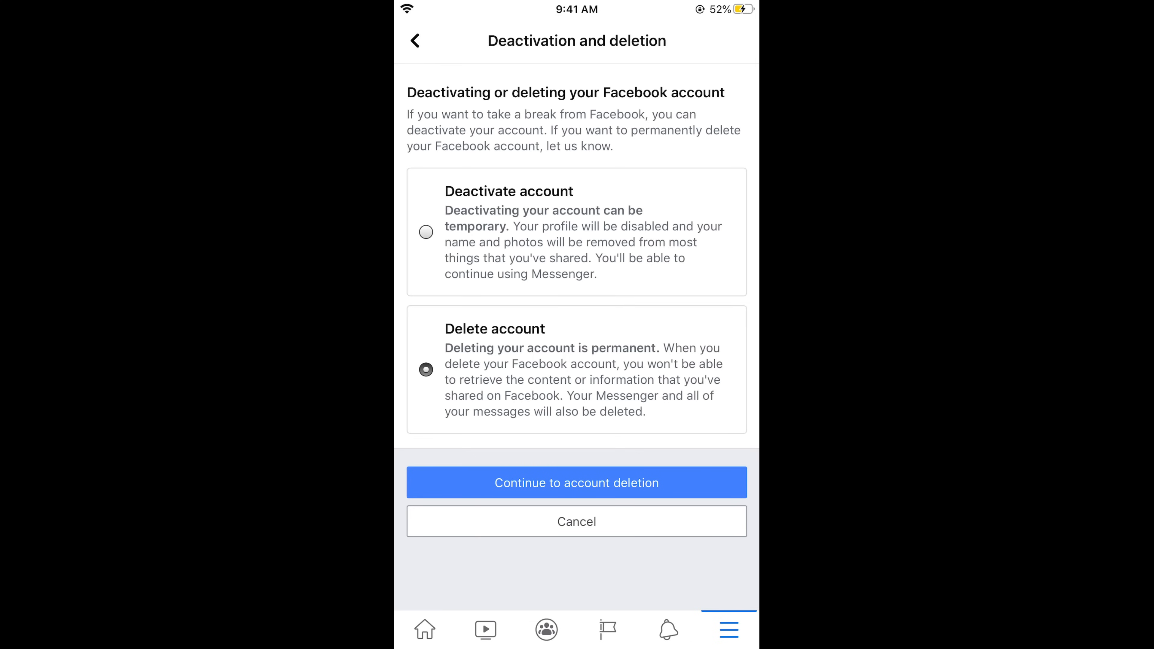
click(576, 482)
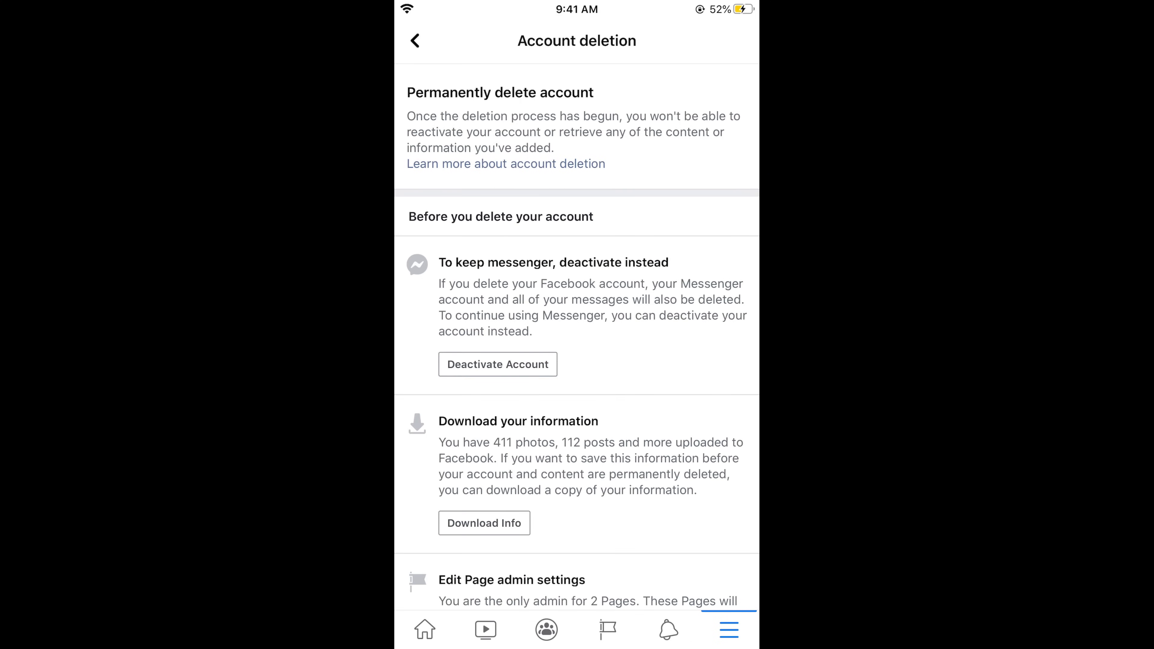
- Review the deletion warnings and confirm Delete Account to reach the password confirmation
scroll(down, 3)
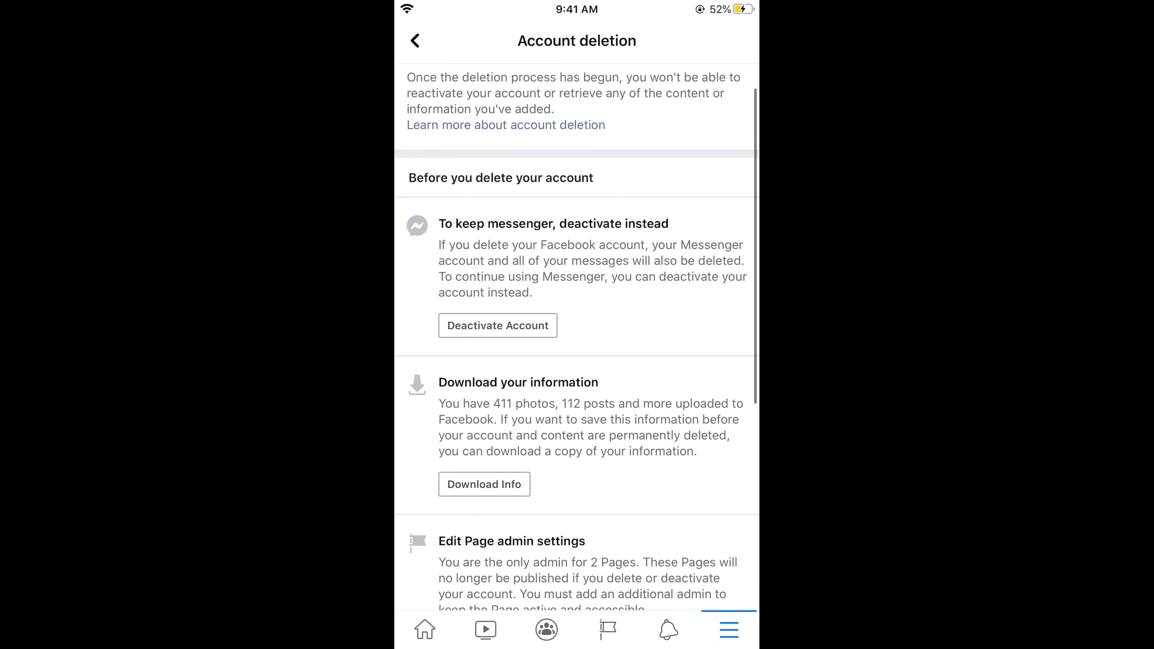
scroll(down, 3)
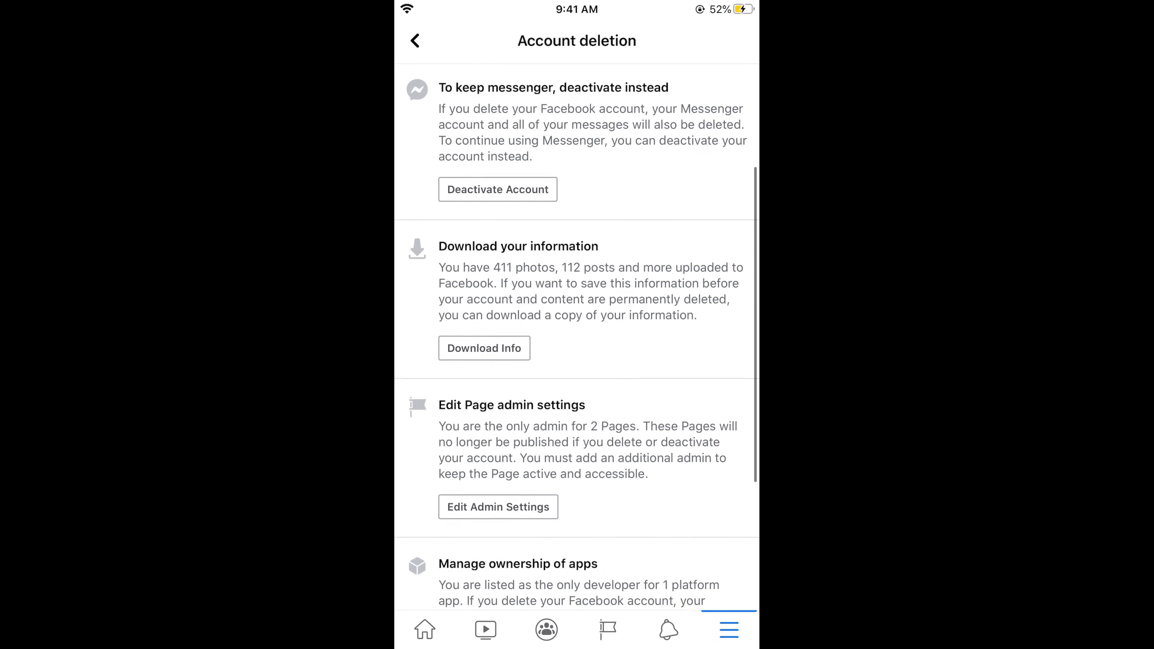
scroll(down, 3)
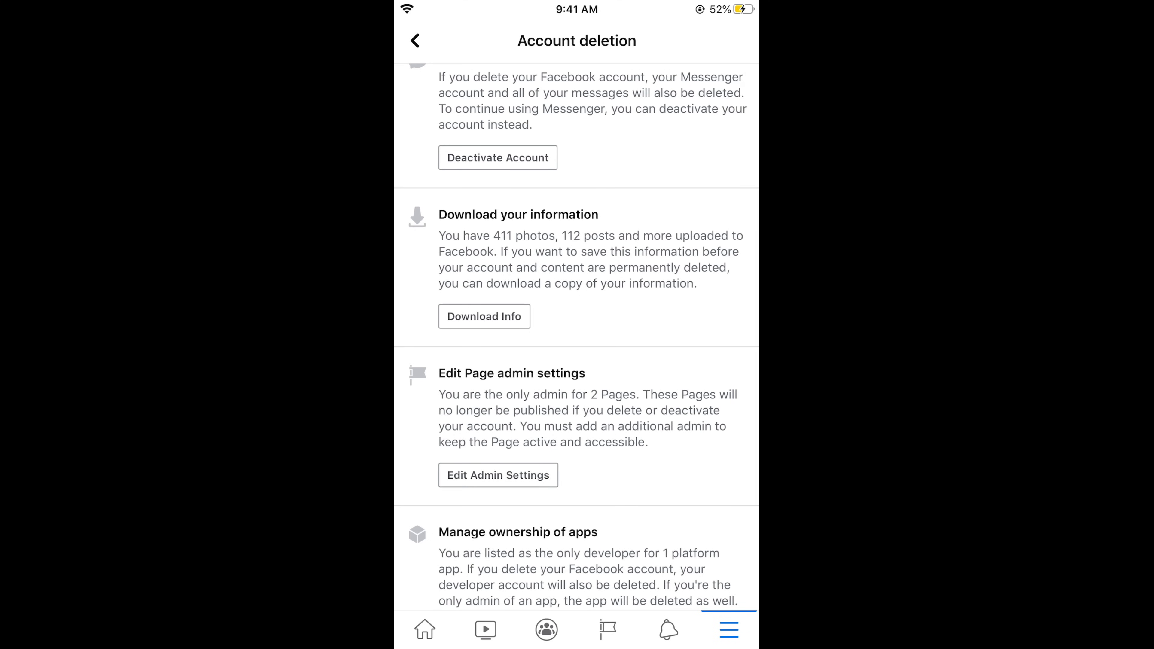
scroll(down, 3)
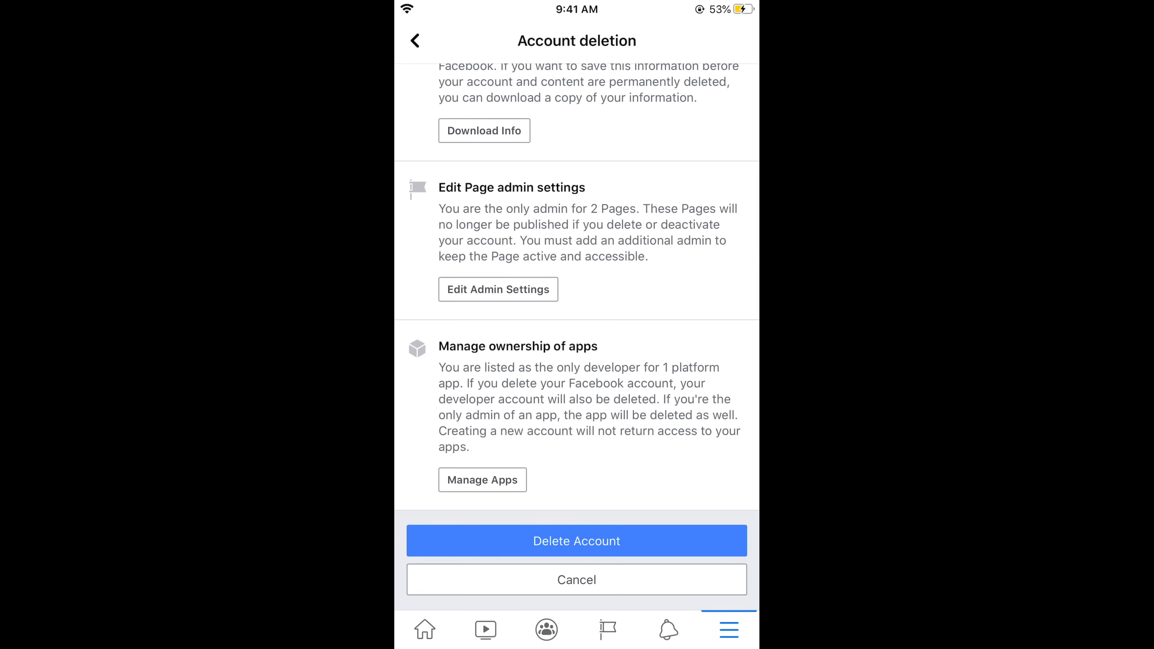
click(577, 540)
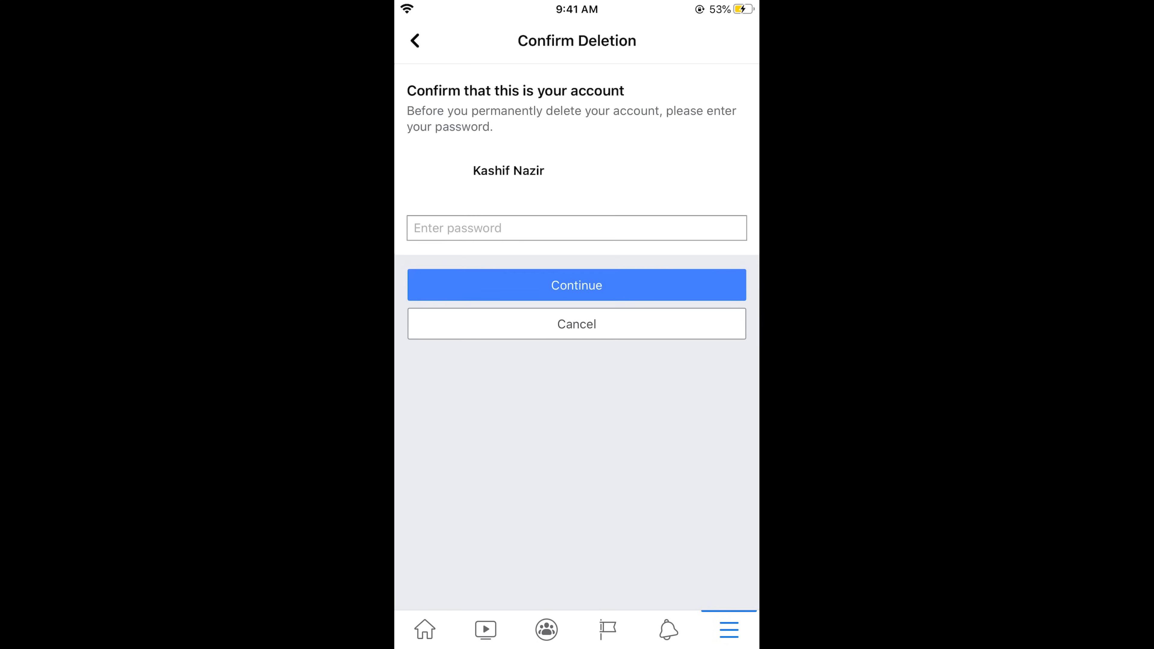